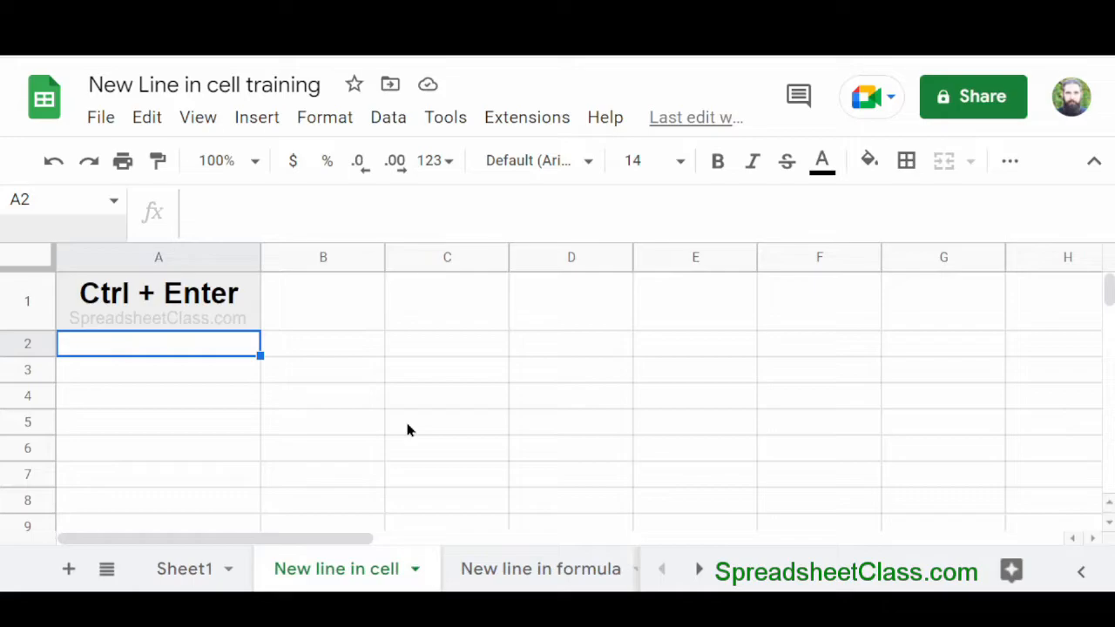
Enter Task 1 through Task 4 in A2 as four lines separated by Ctrl+Enter line breaks
{"action": "type", "text": "Task 1"}
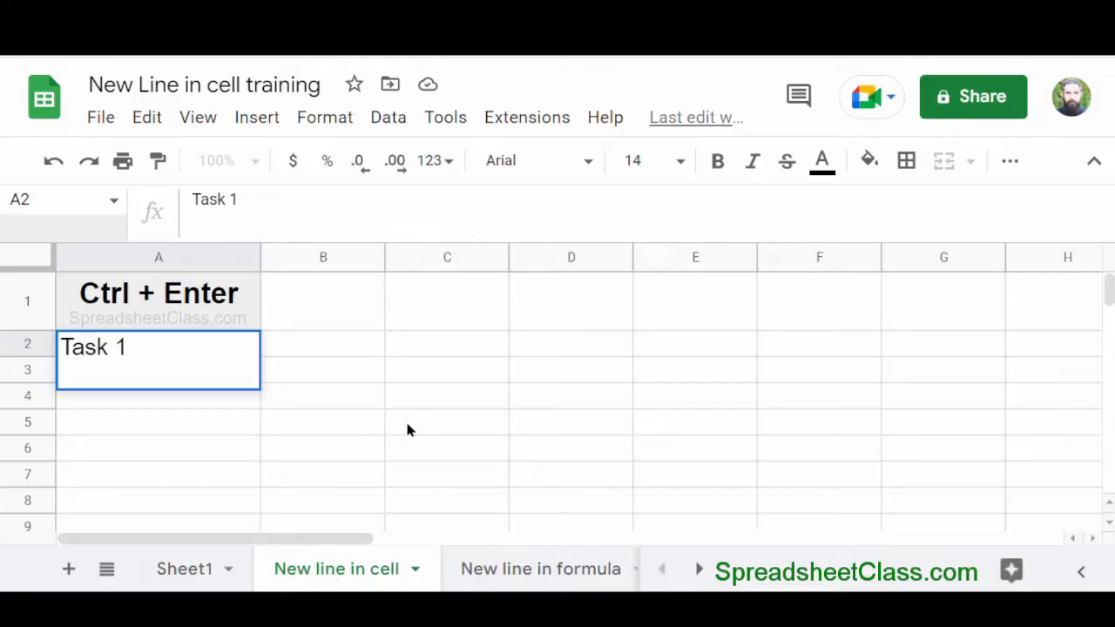
{"action": "type", "text": "Task"}
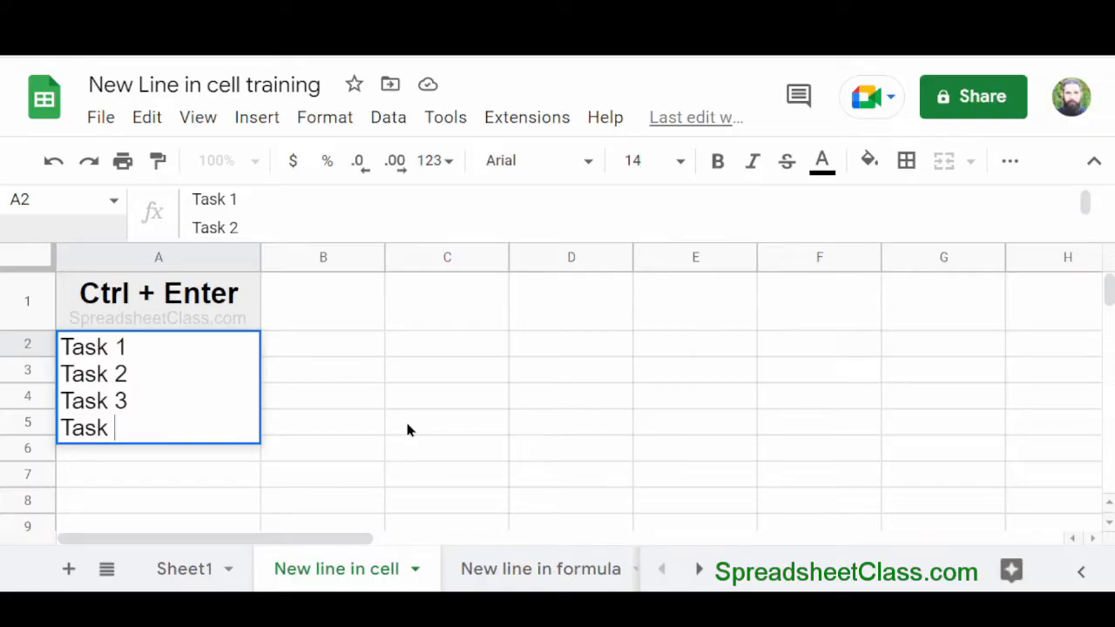
{"action": "type", "text": "4"}
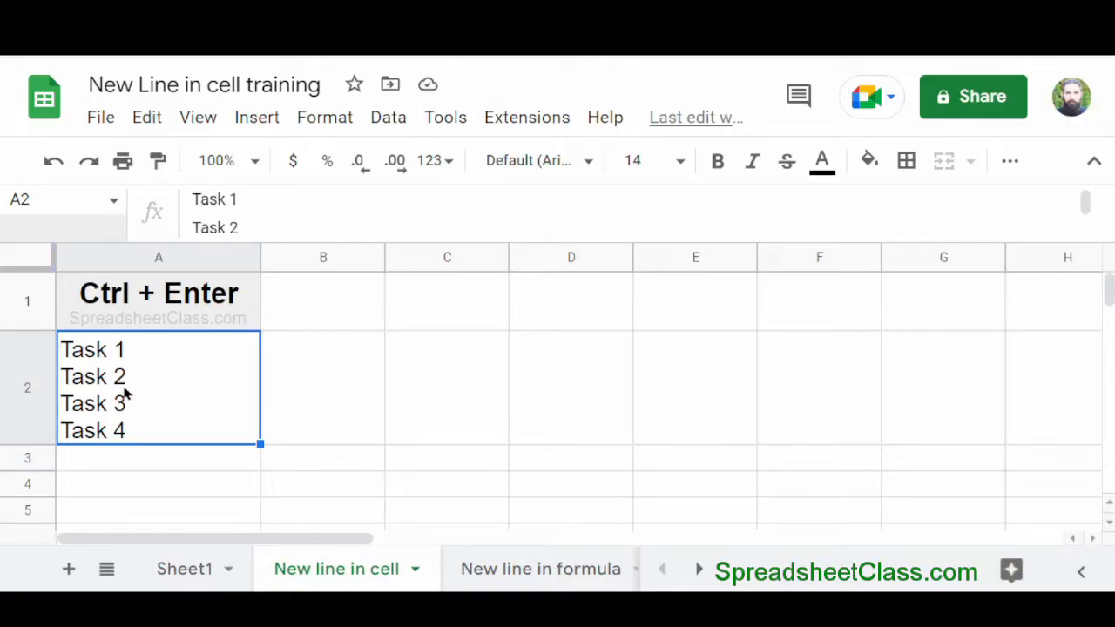
{"action": "mouse_move", "coordinate": [178, 424]}
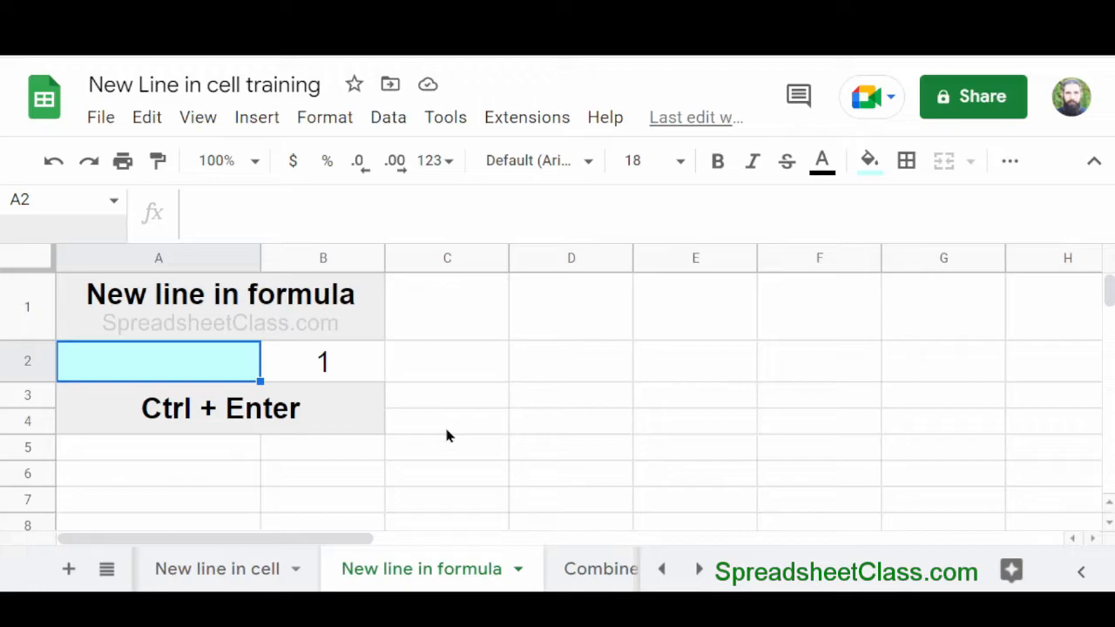
Enter =if(B2=1,"Yes","No") in A2 with a line break after =if(
{"action": "type", "text": "=if("}
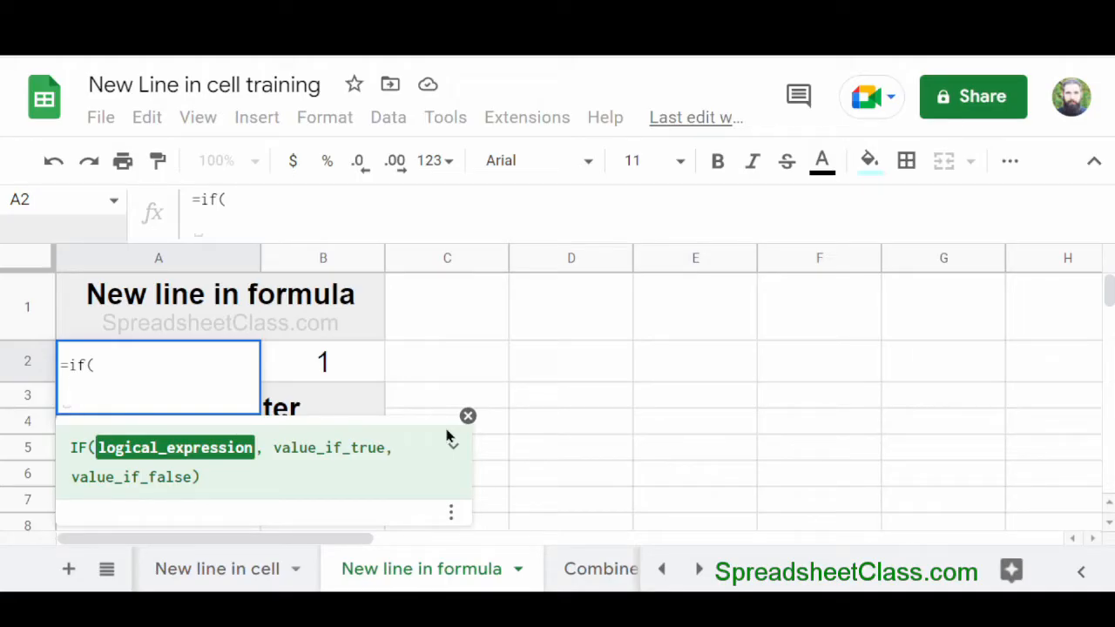
{"action": "type", "text": "B2=1,\"Yes\",\"No\")"}
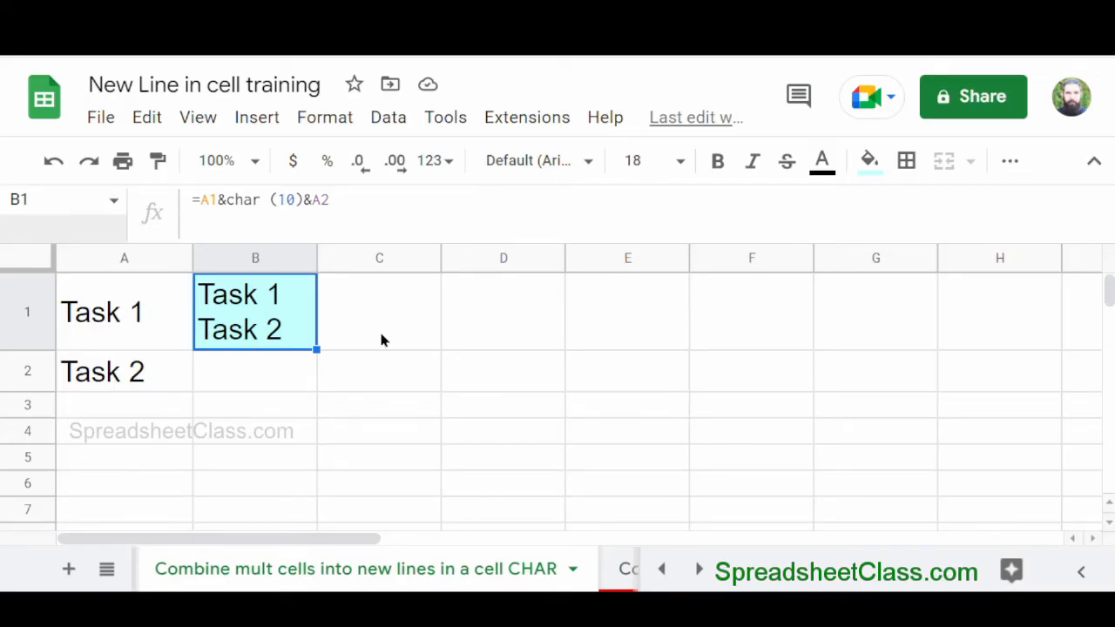
{"action": "left_click", "coordinate": [335, 567]}
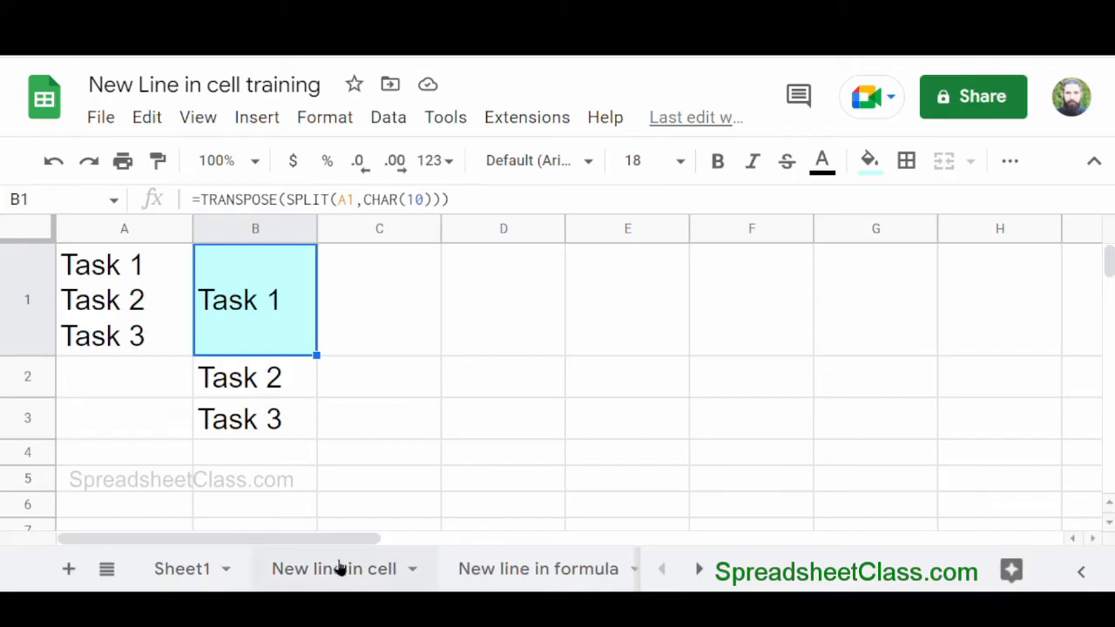
{"action": "left_click", "coordinate": [331, 568]}
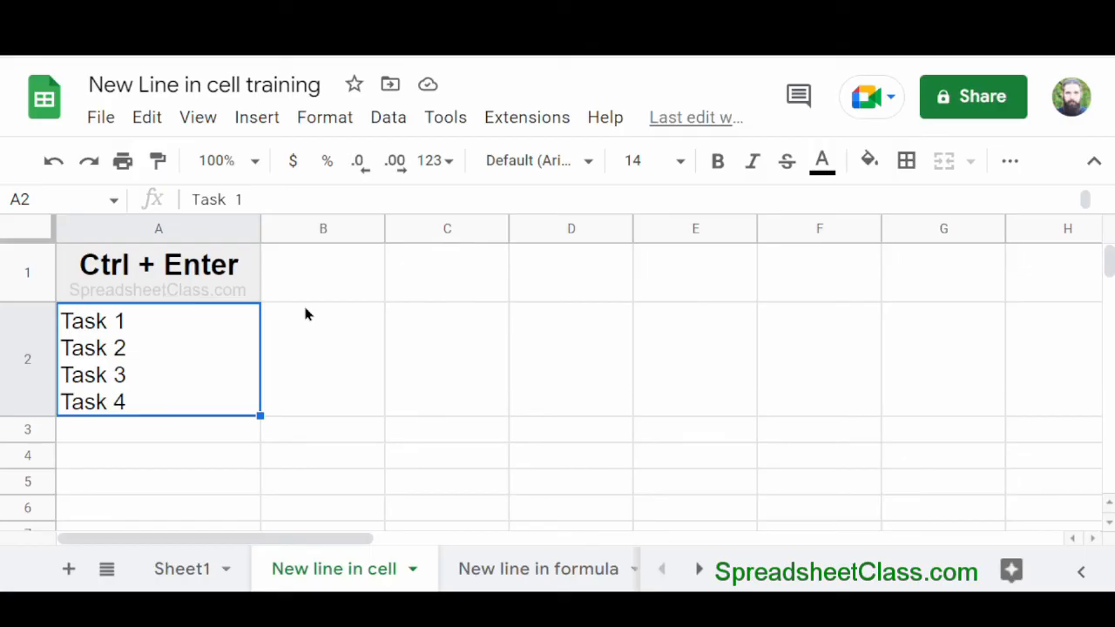
{"action": "left_click", "coordinate": [529, 568]}
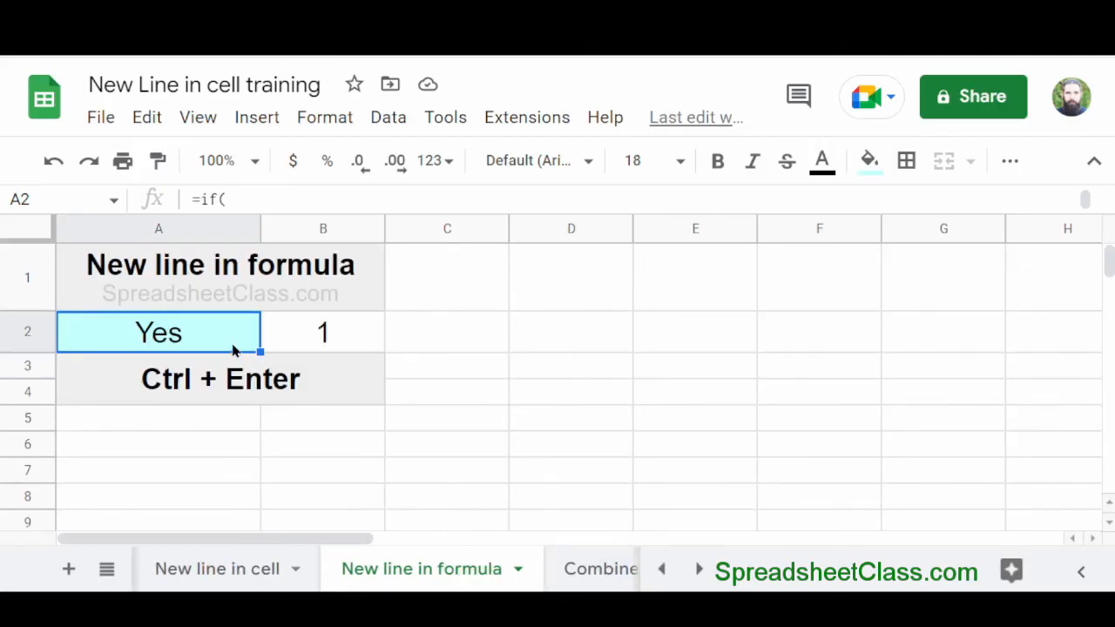